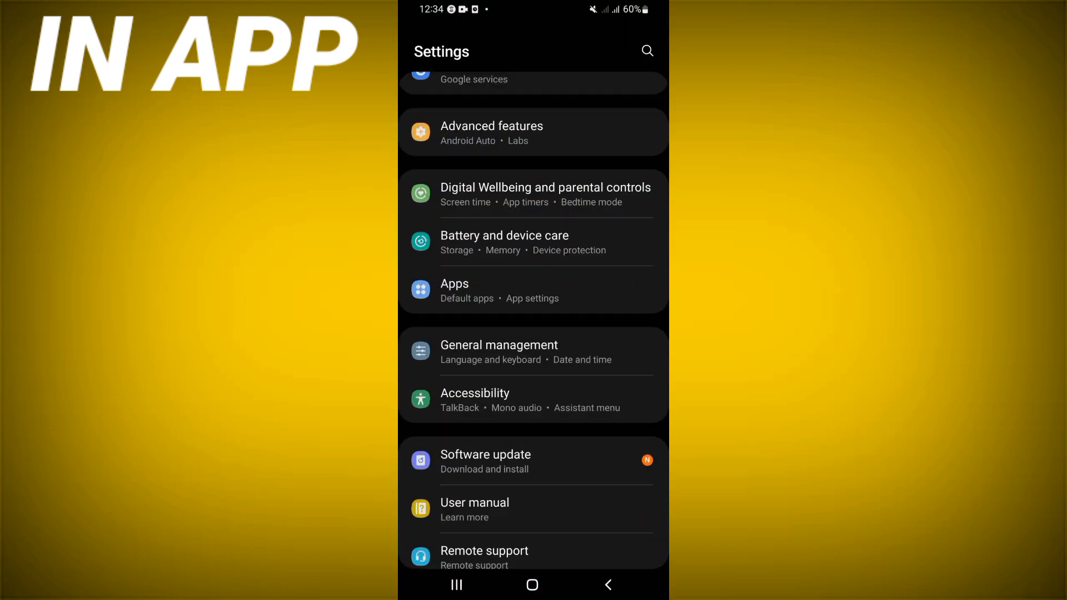
Find Standoff 2 in Apps by searching 'stand' and reach its Storage page showing 4.93 MB cache
{"action": "left_click", "coordinate": [454, 283]}
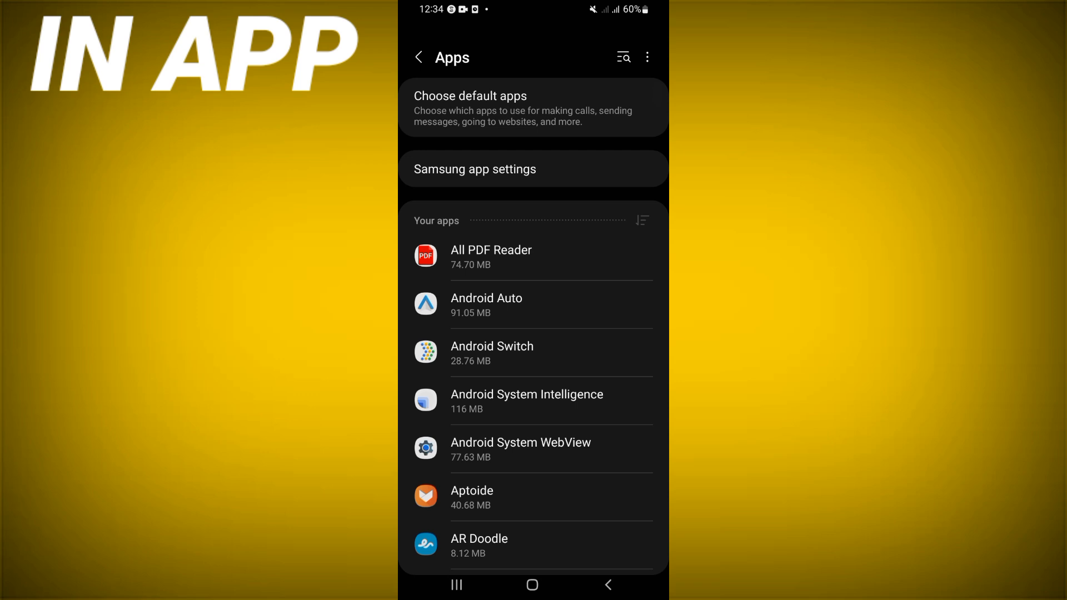
{"action": "type", "text": "stan"}
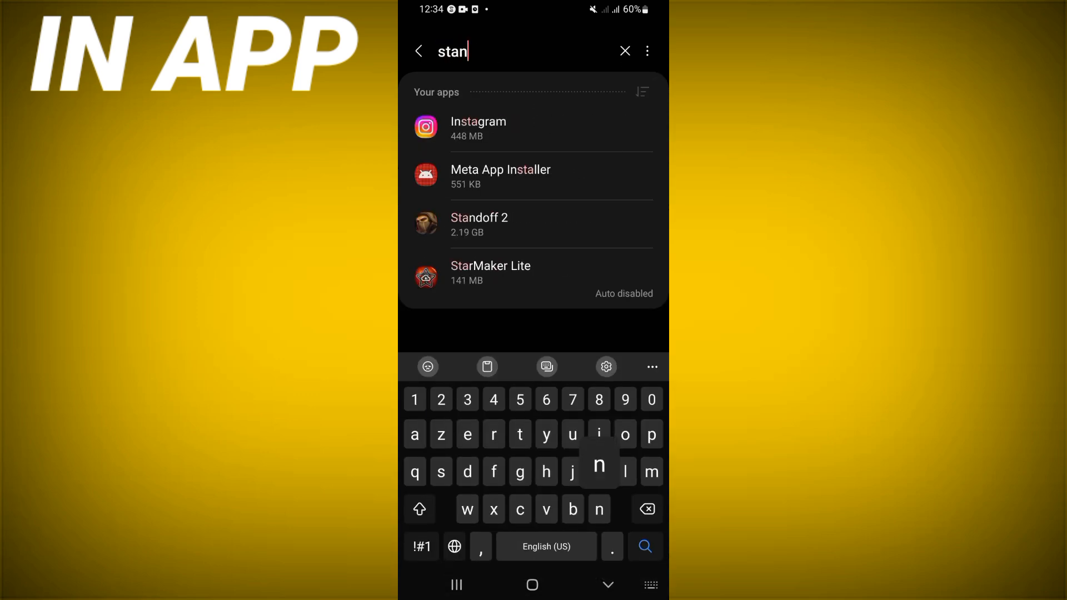
{"action": "type", "text": "d"}
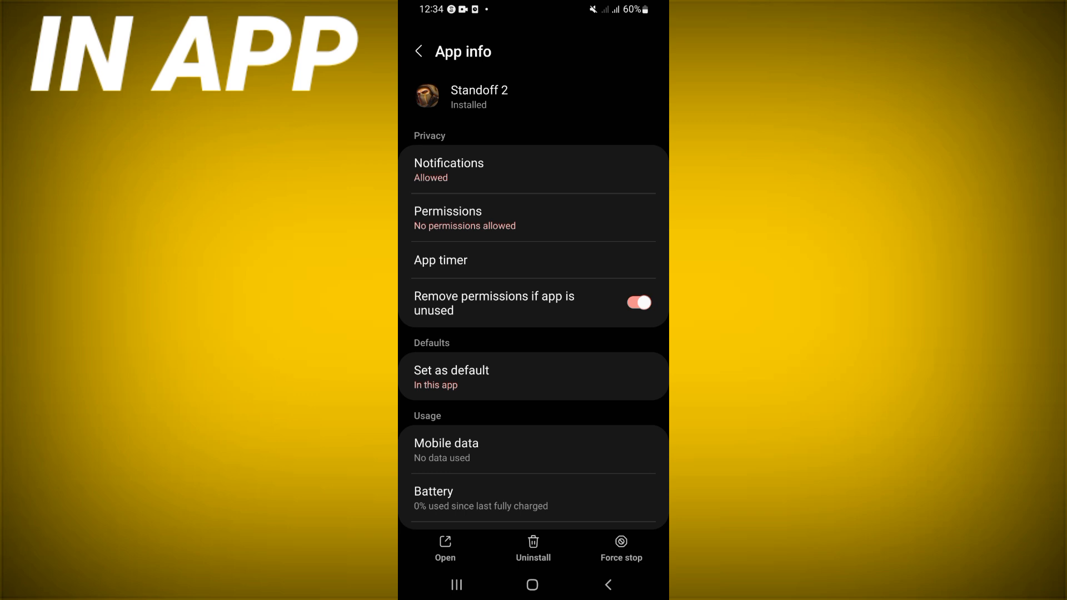
{"action": "scroll", "scroll_direction": "down", "scroll_amount": 3}
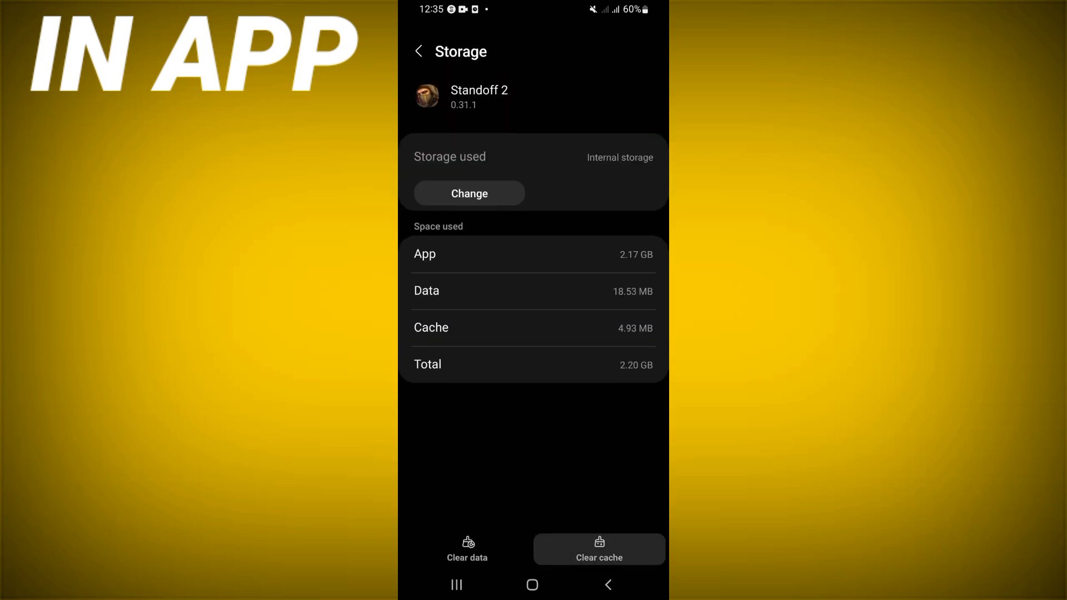
{"action": "left_click", "coordinate": [608, 585]}
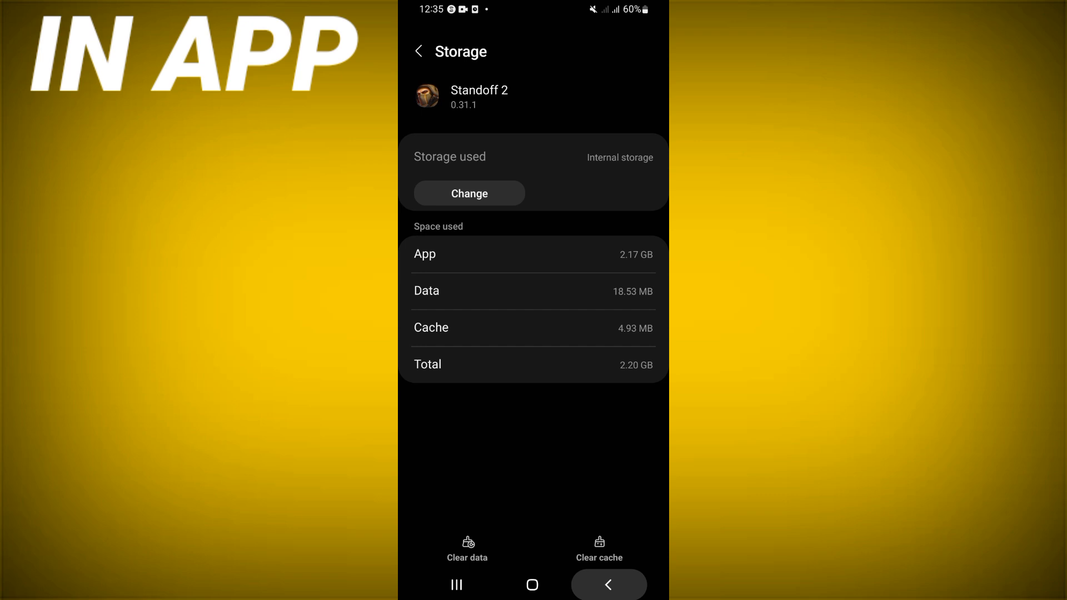